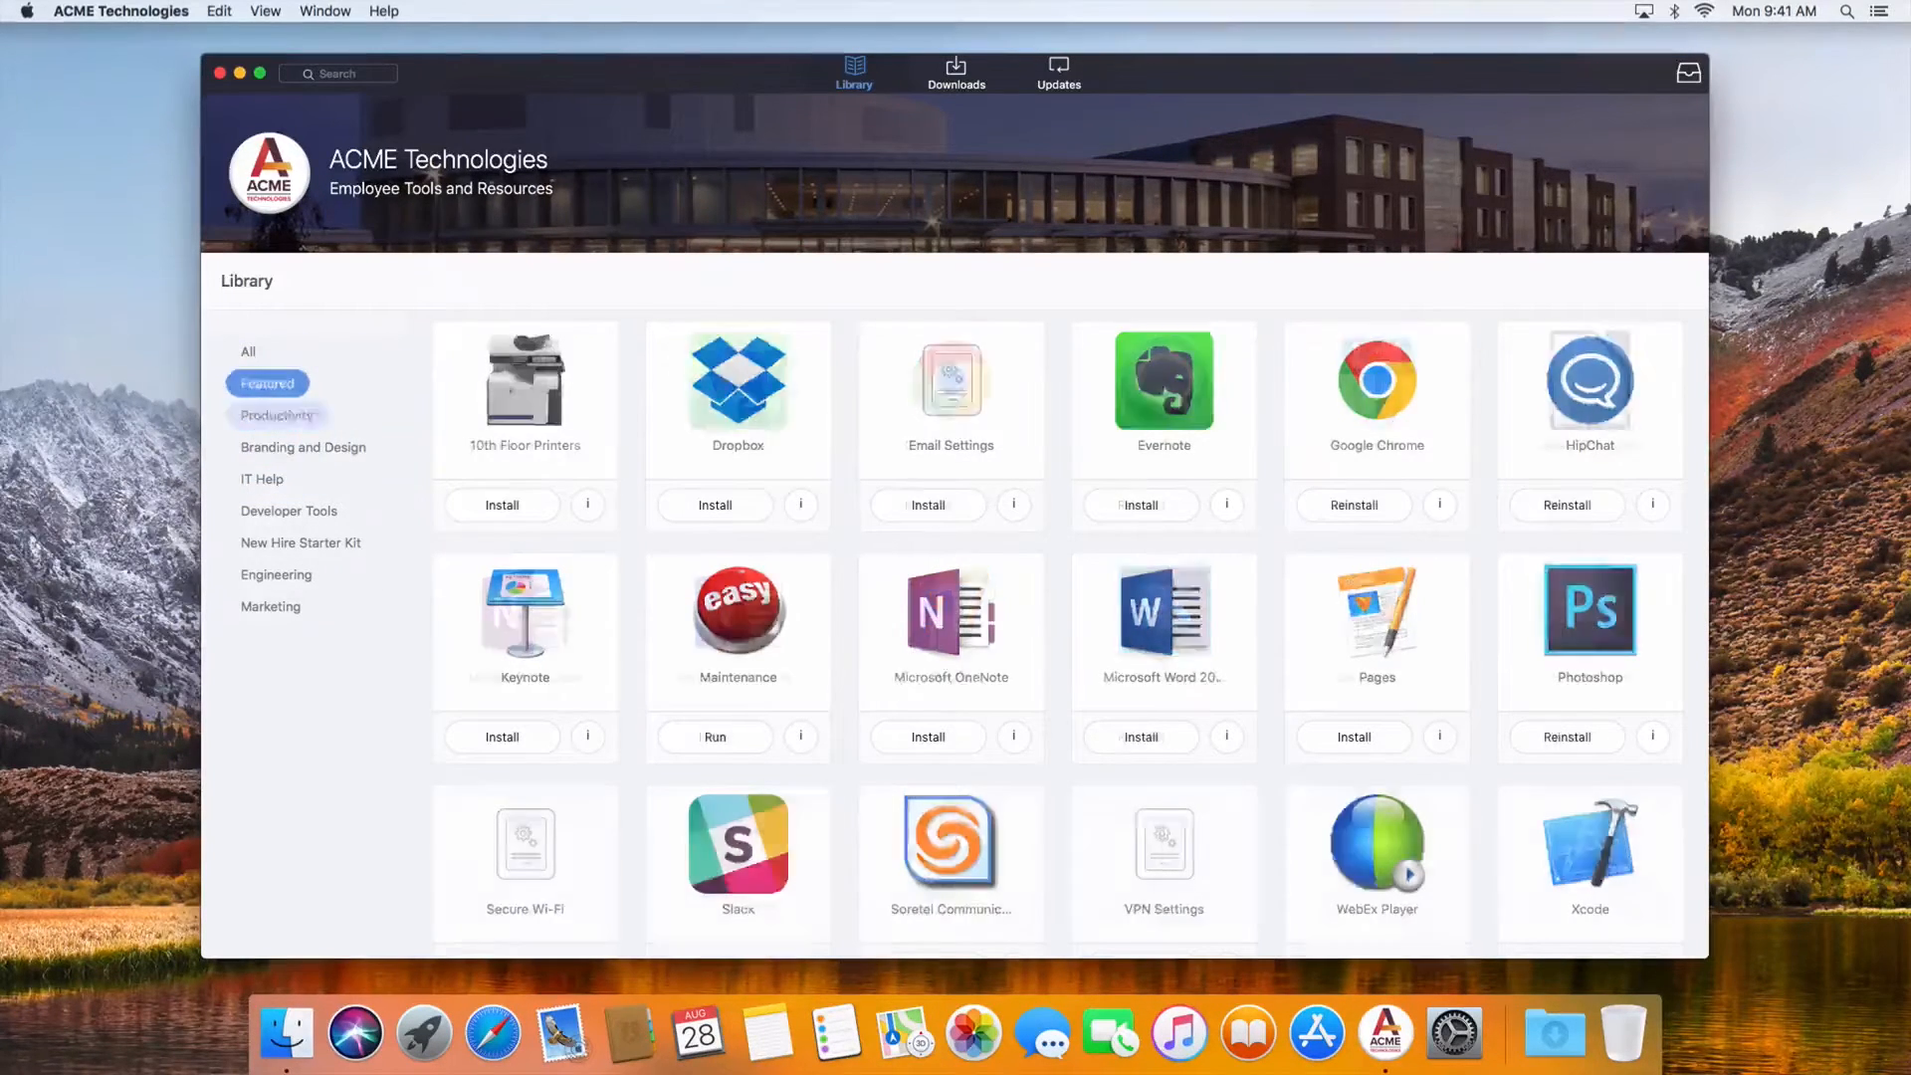
- Browse the Branding and Design, IT Help, Developer Tools and New Hire Starter Kit categories, then view Dropbox's details
left_click(303, 446)
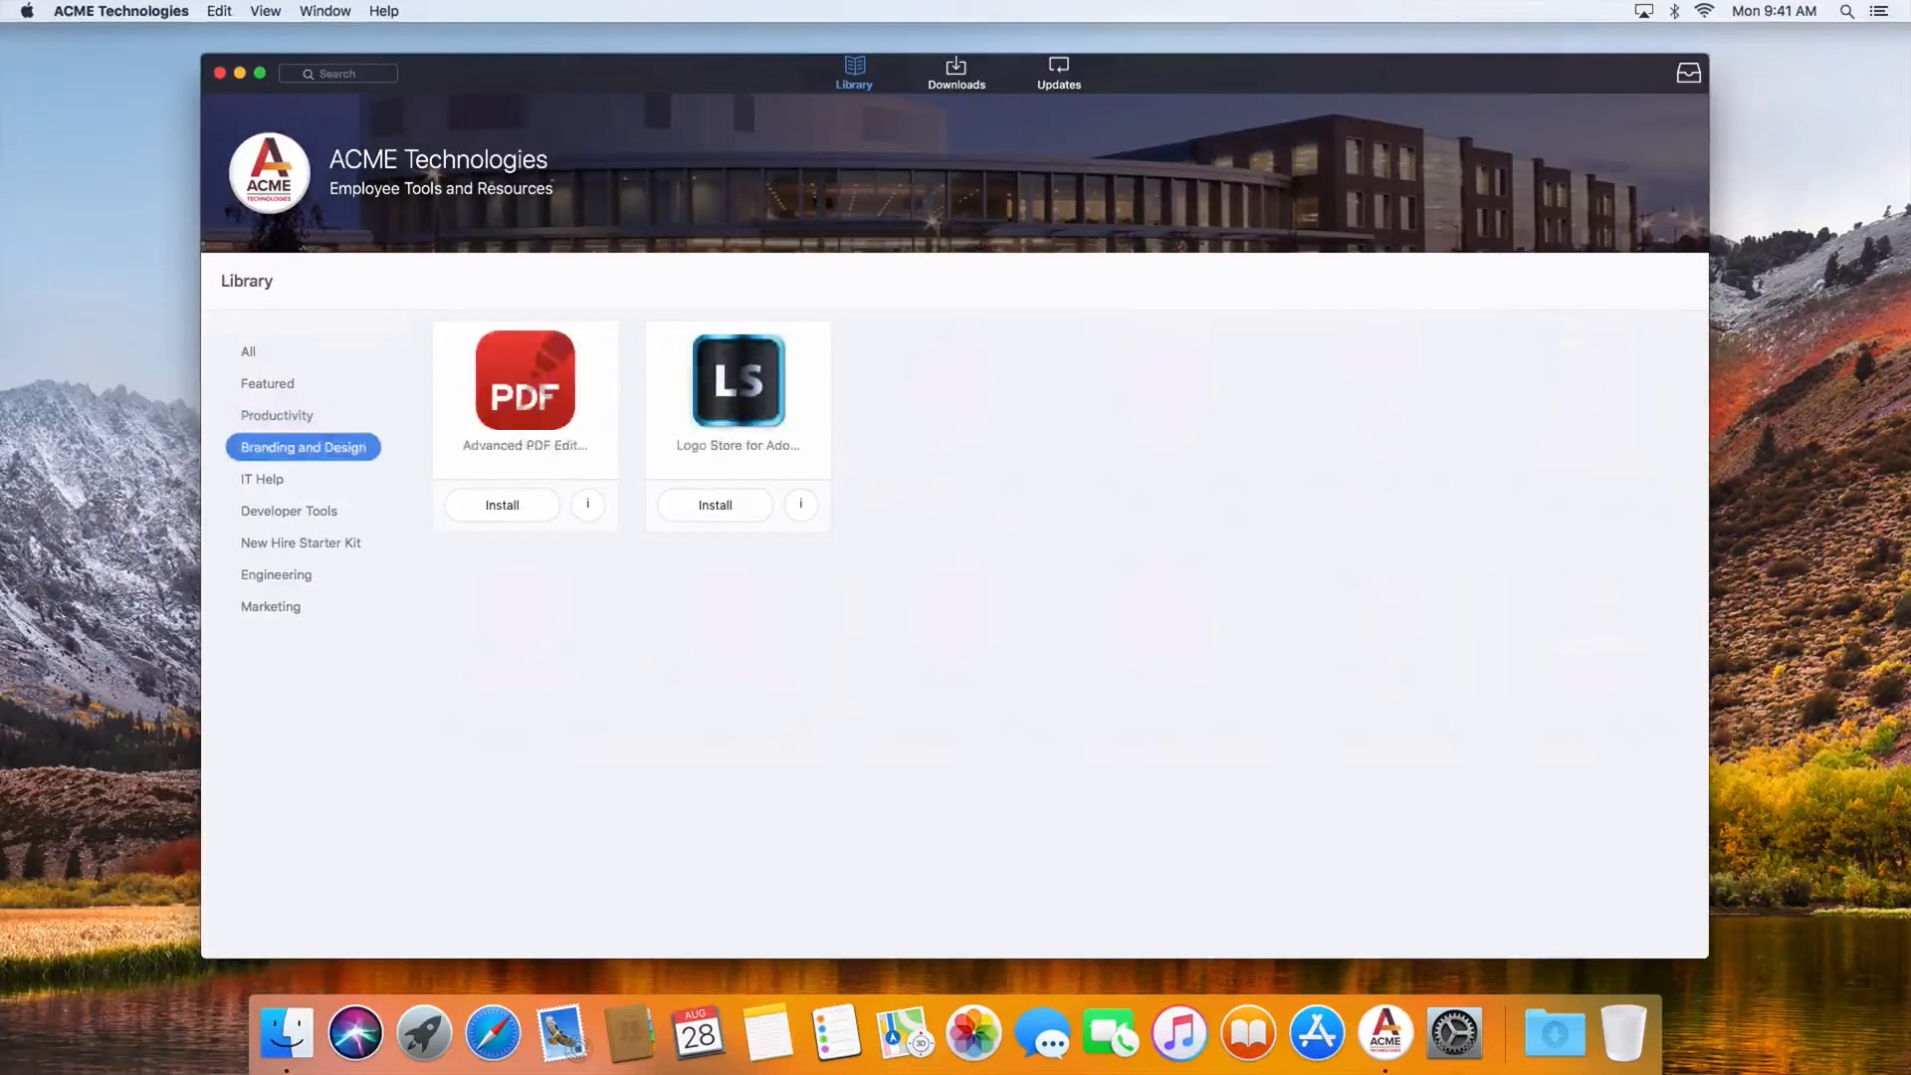
left_click(262, 478)
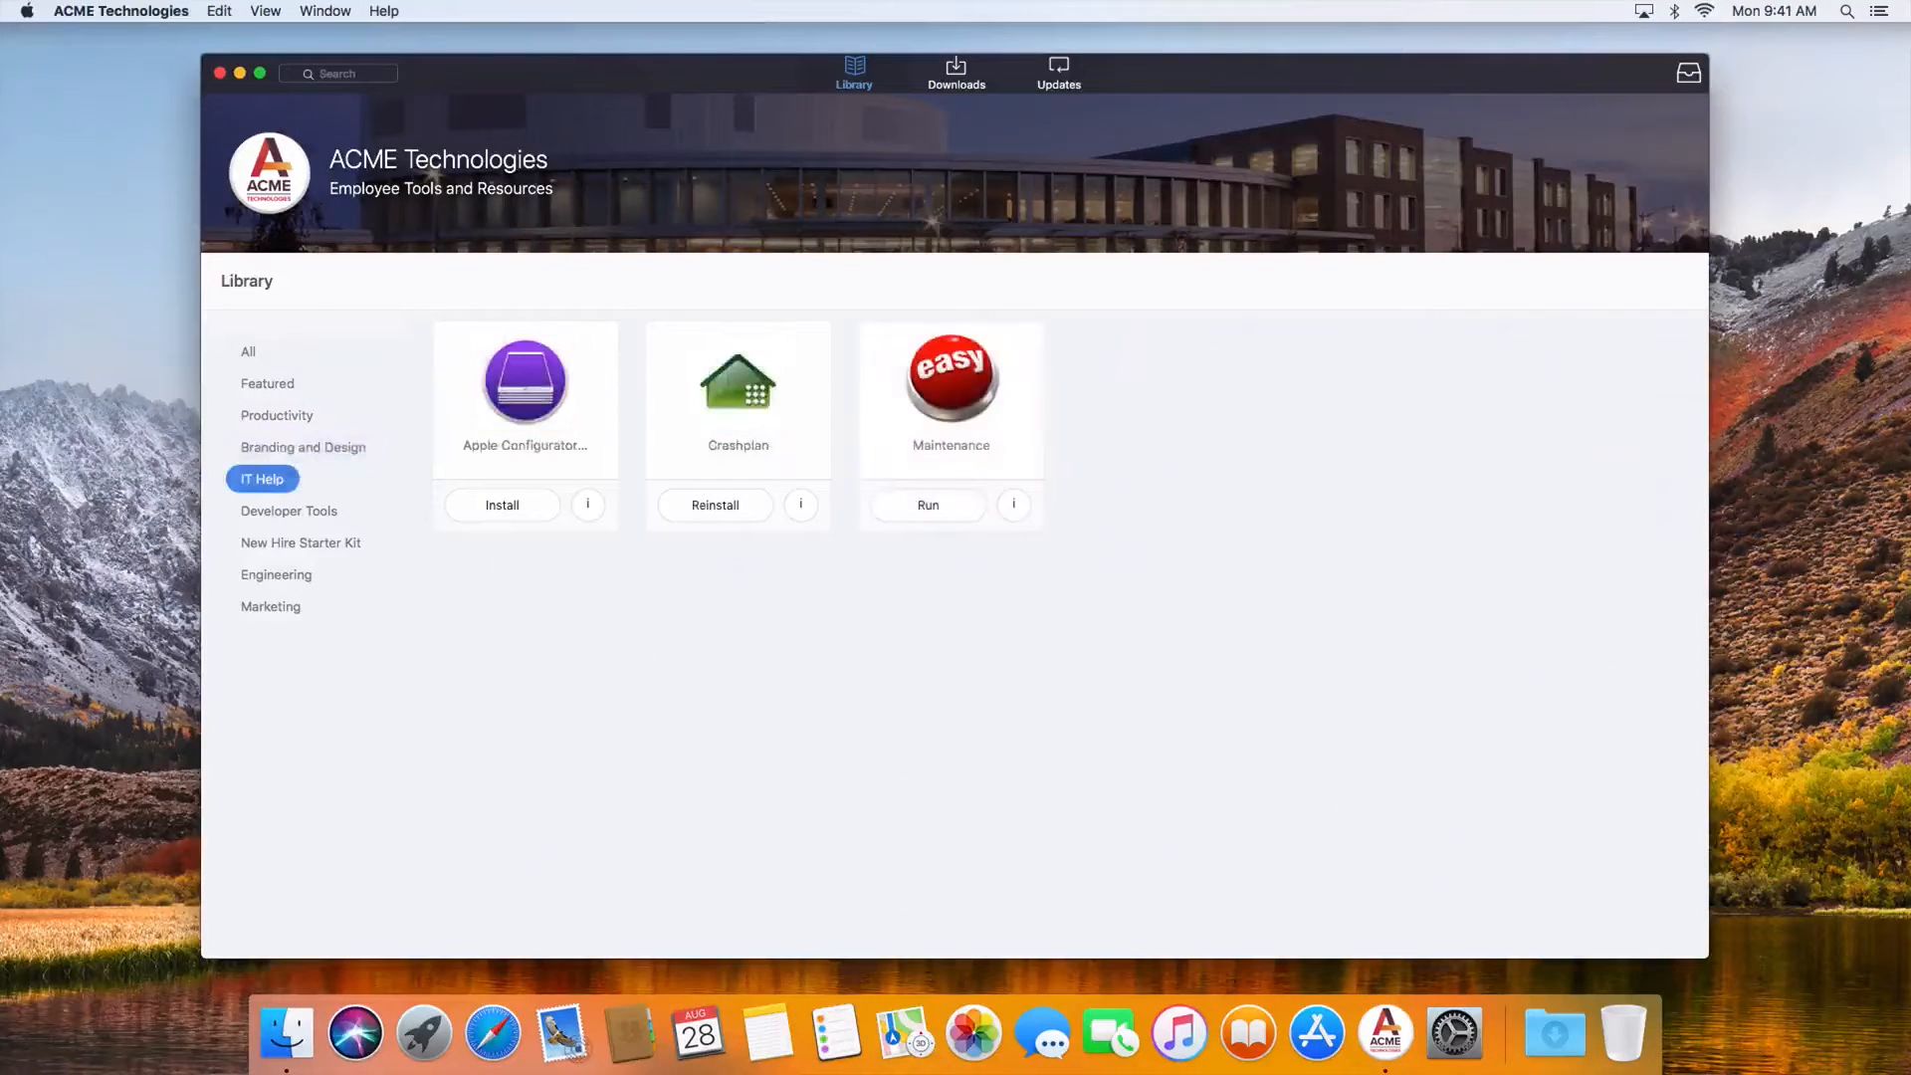
left_click(288, 510)
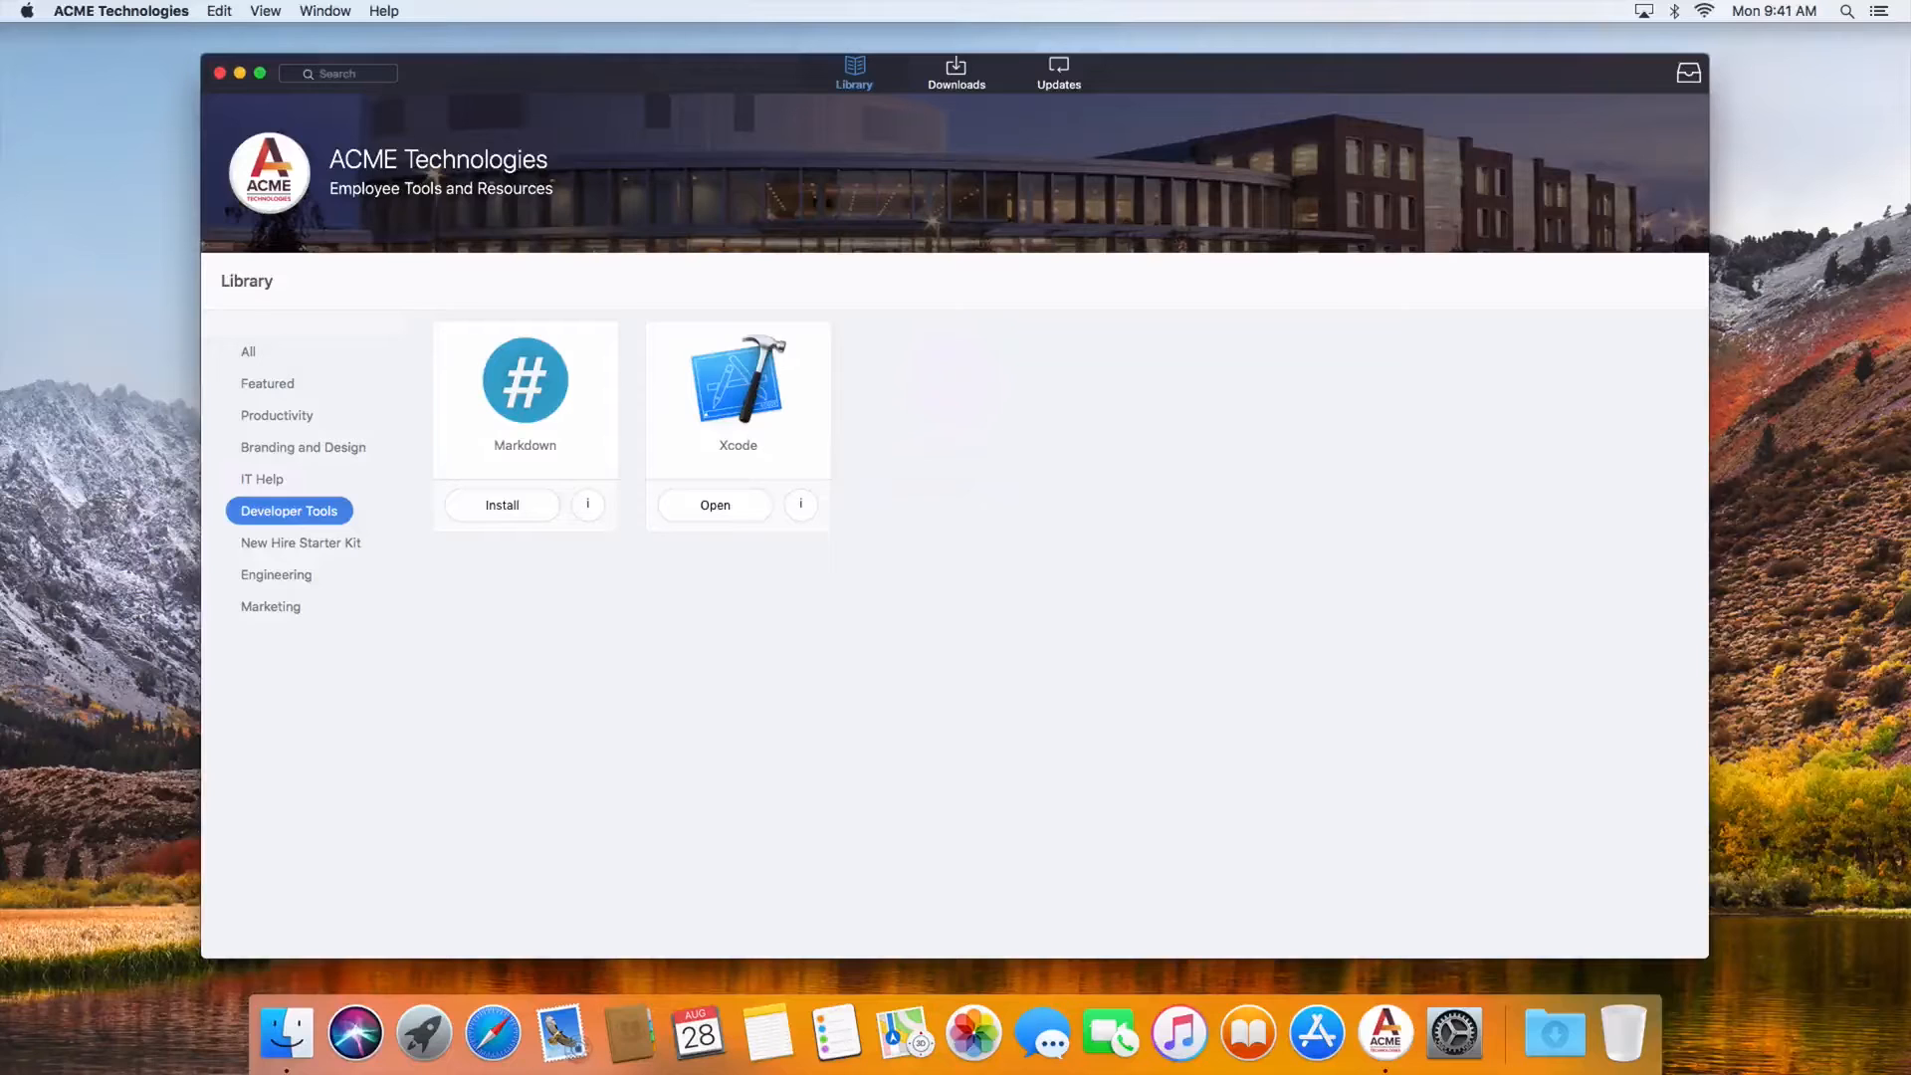
left_click(300, 543)
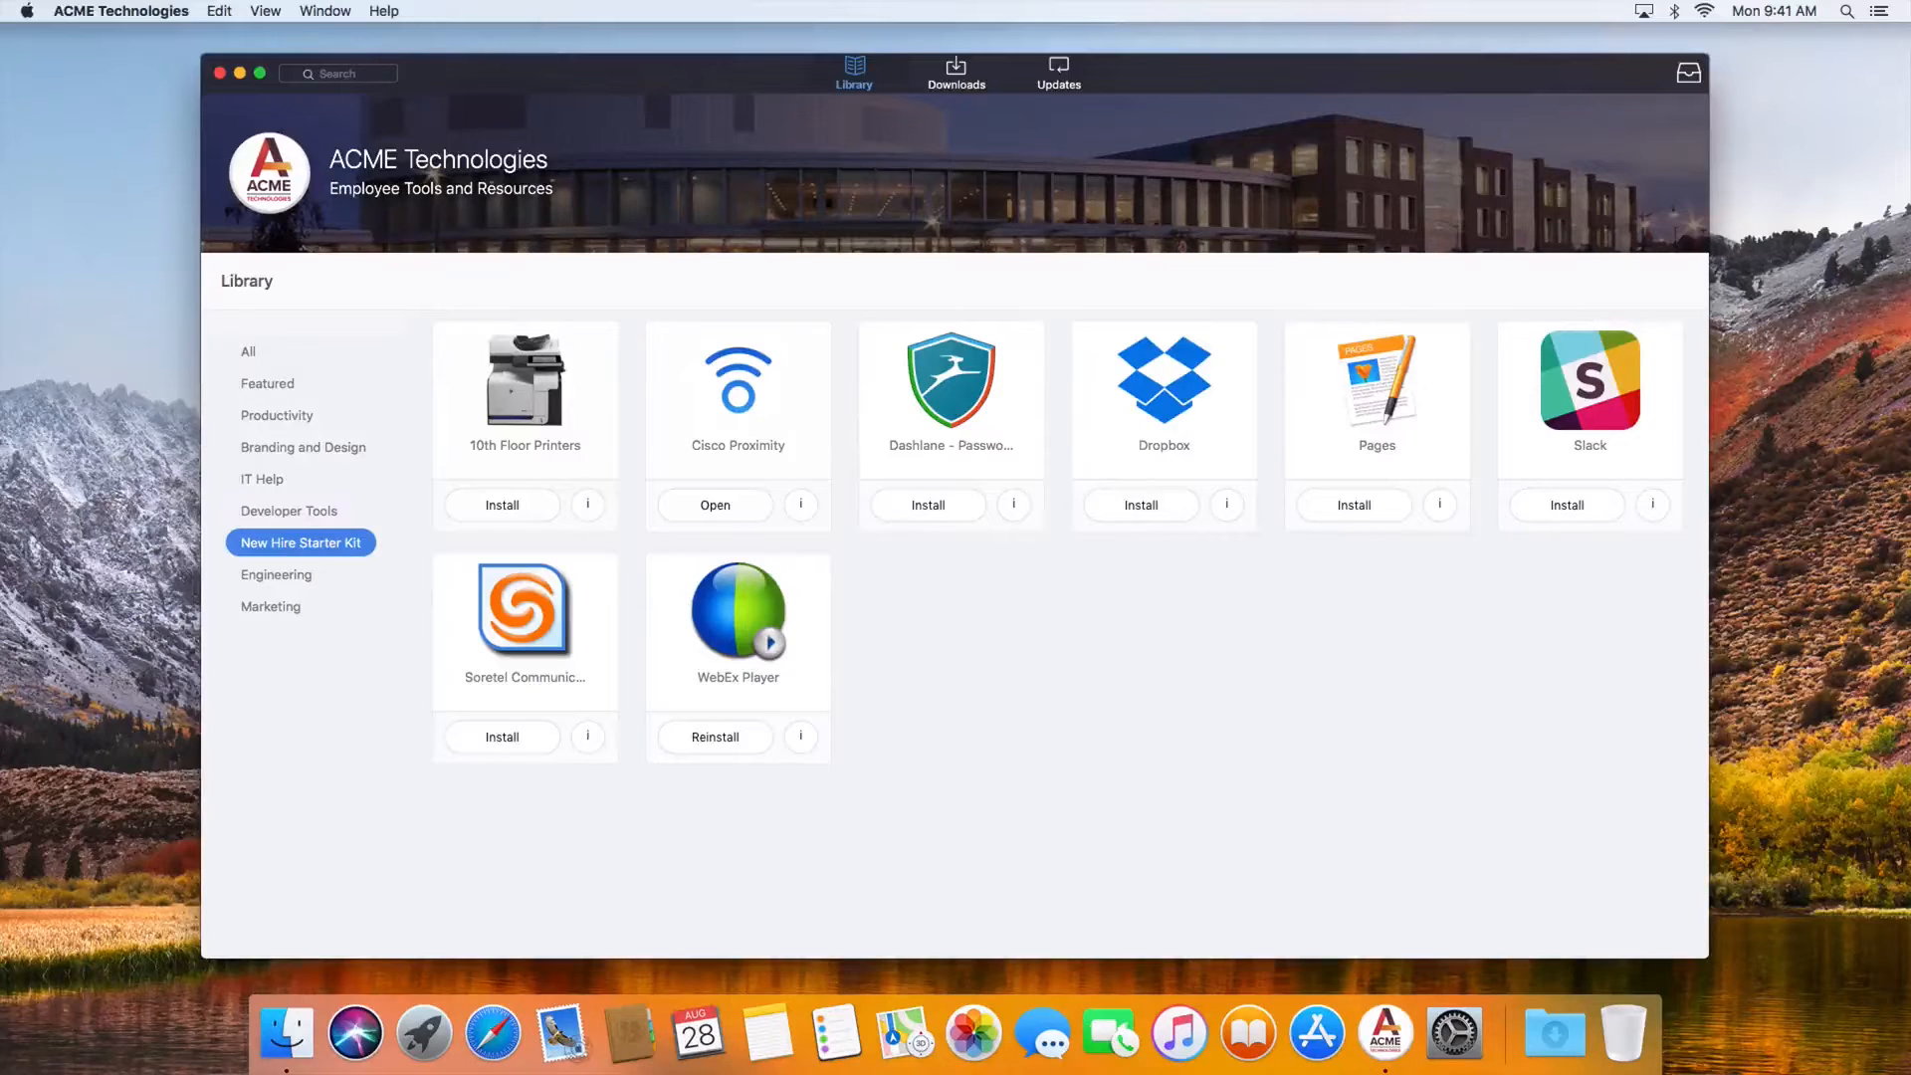
left_click(266, 383)
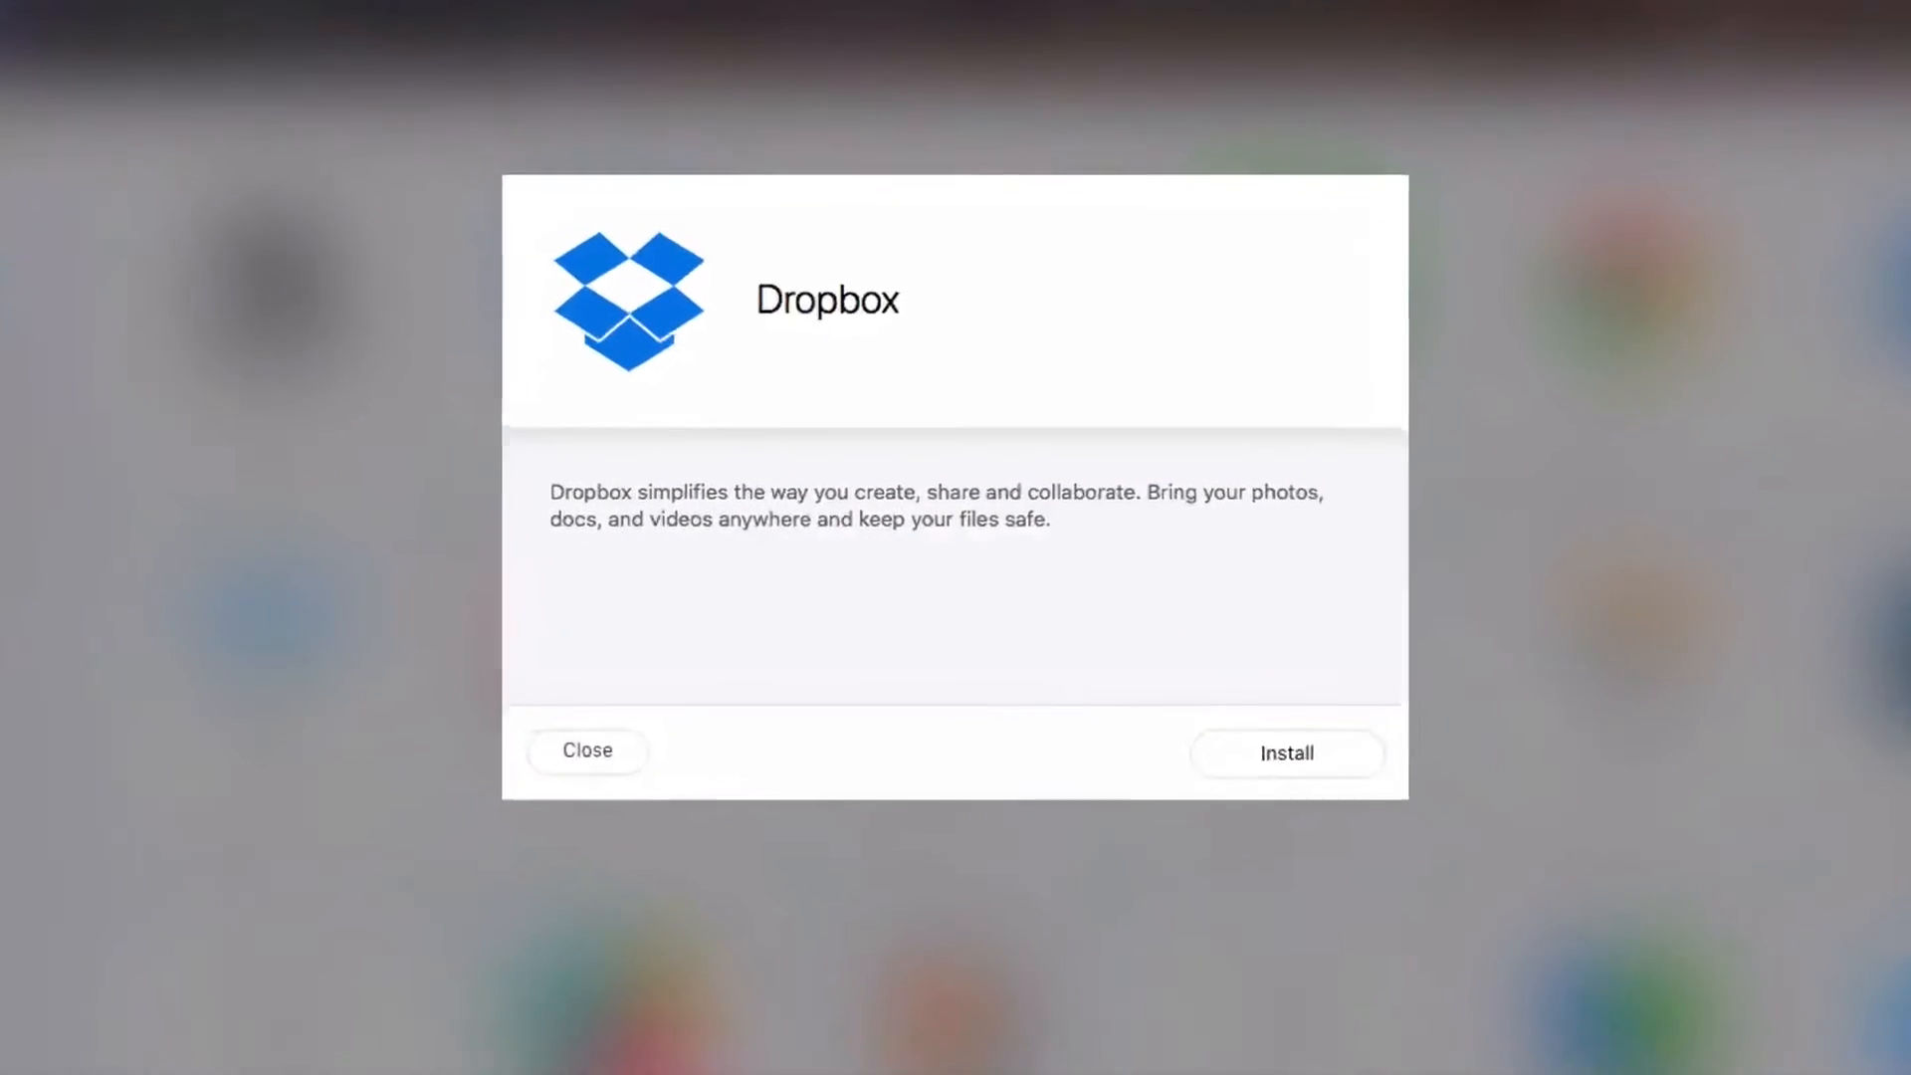
- Install Dropbox from its description dialog and close the dialog once it shows Done!
left_click(1314, 771)
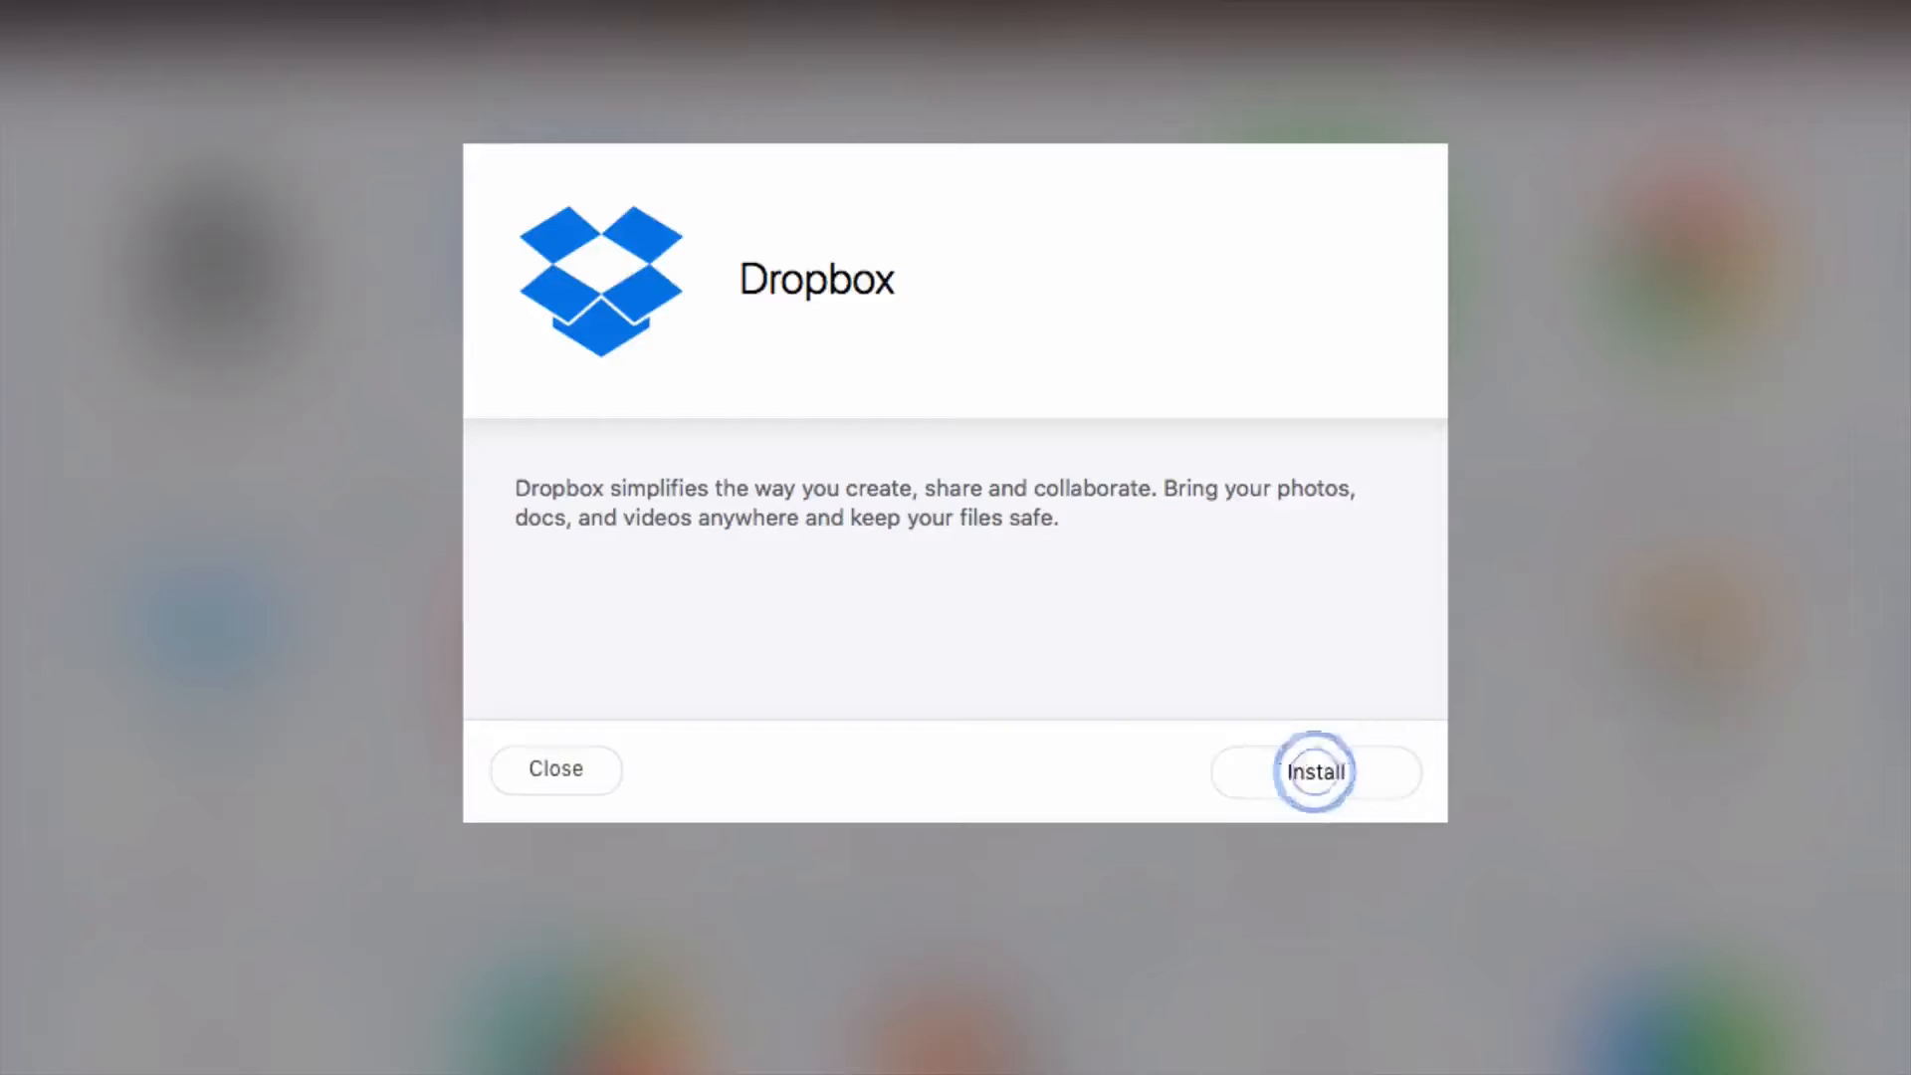
left_click(1314, 771)
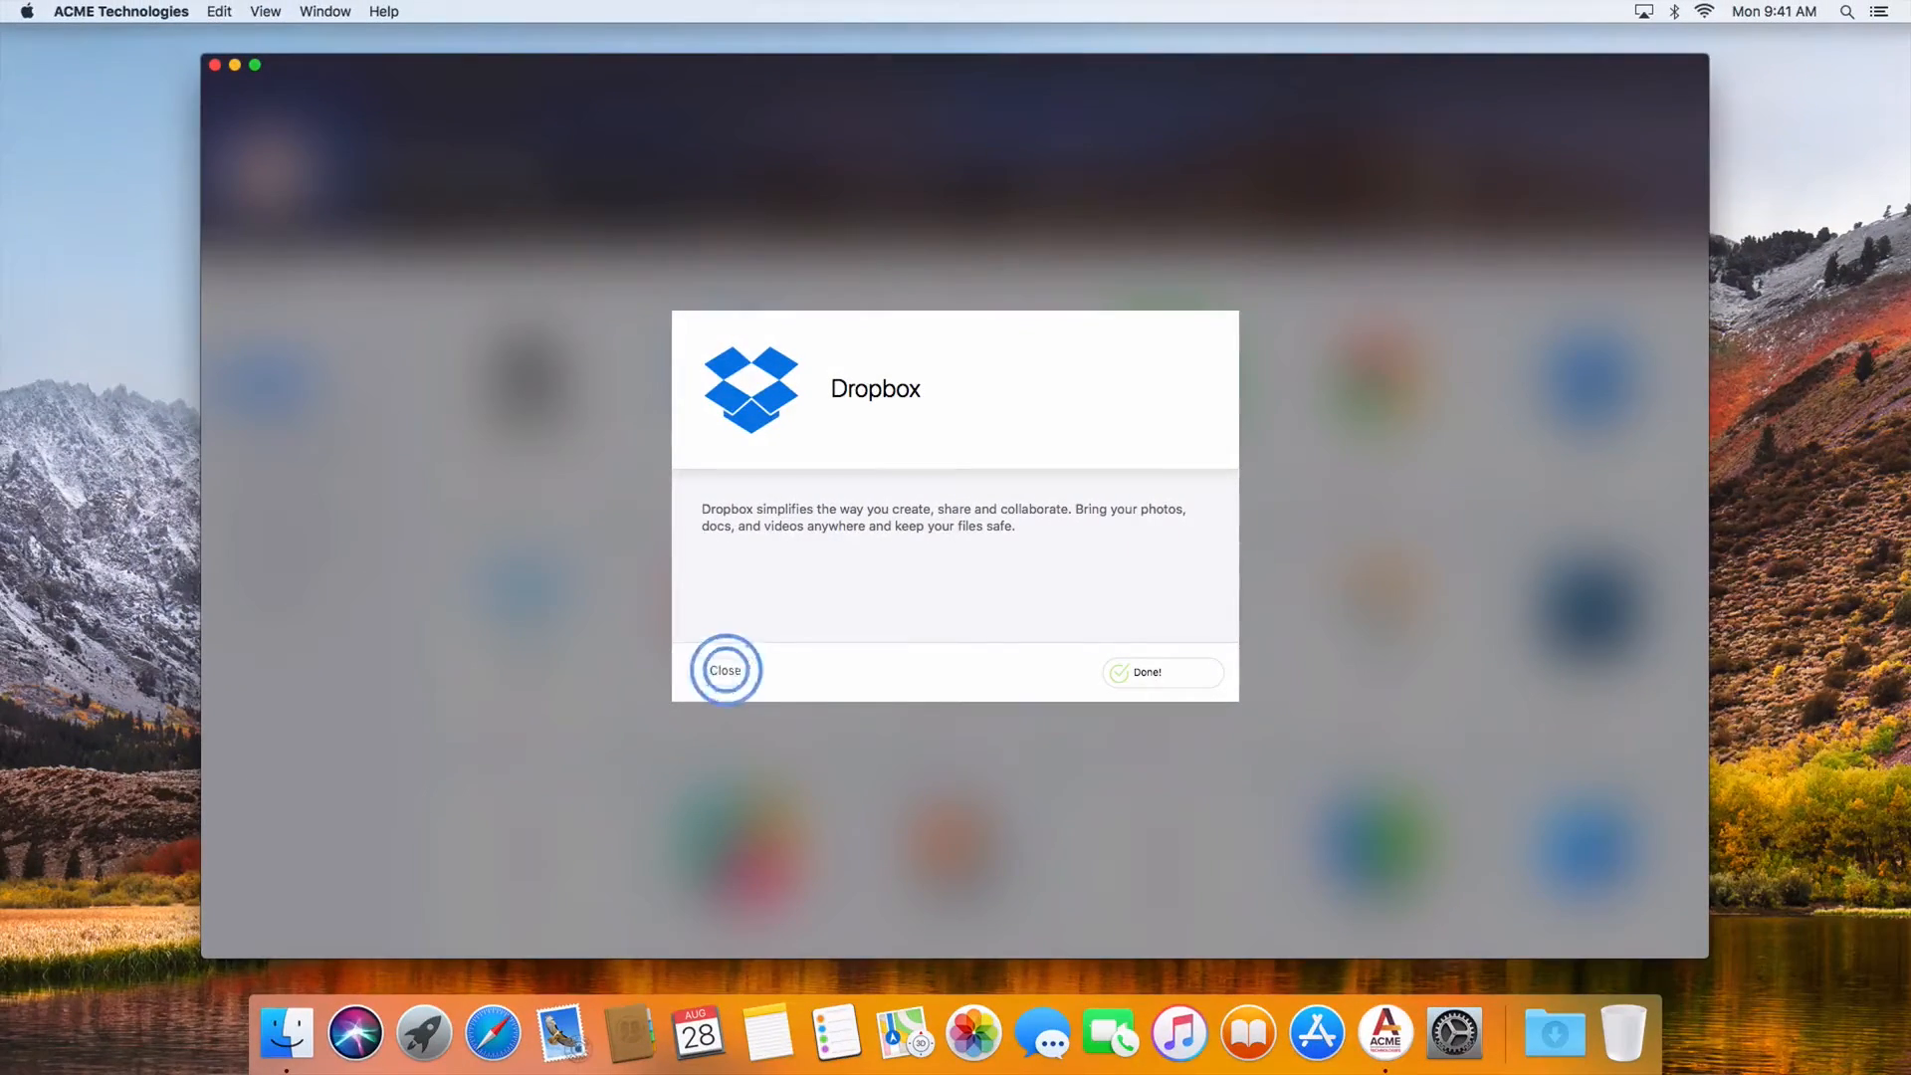
left_click(725, 669)
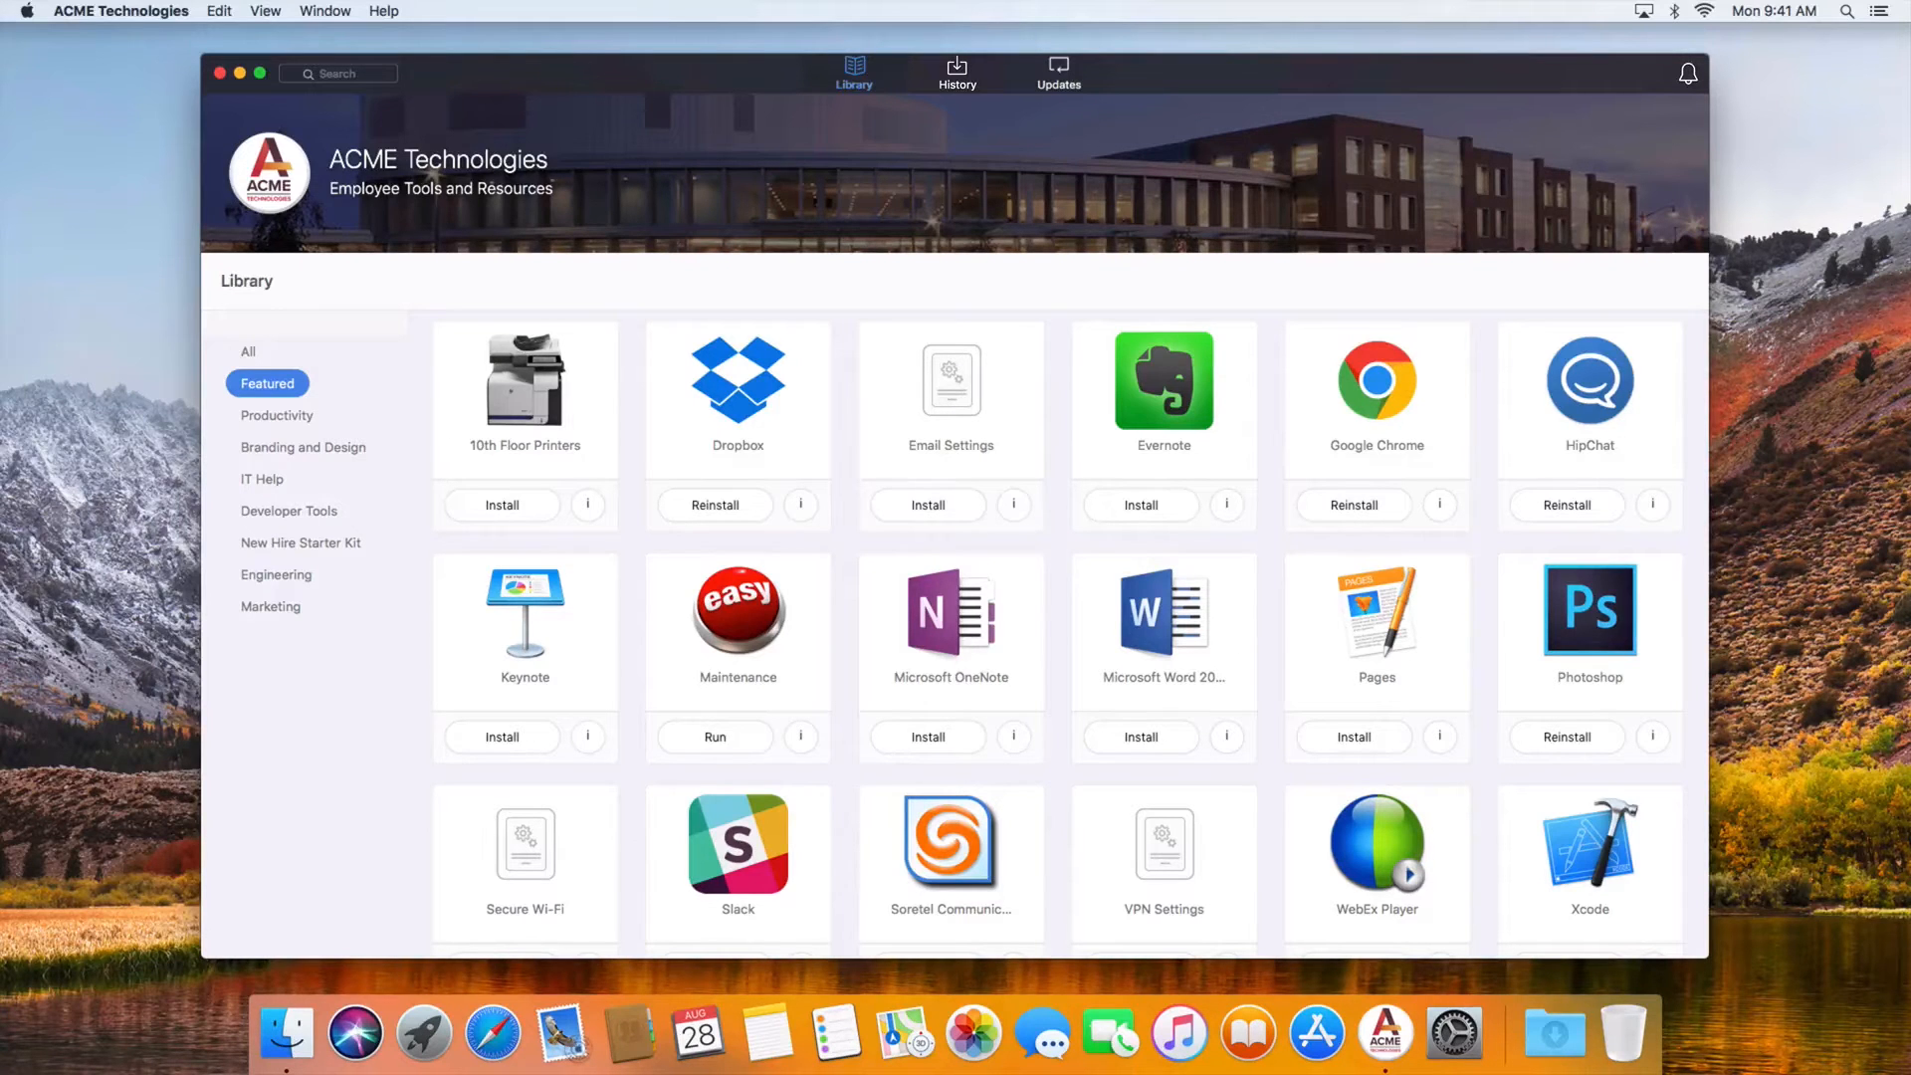
left_click(956, 70)
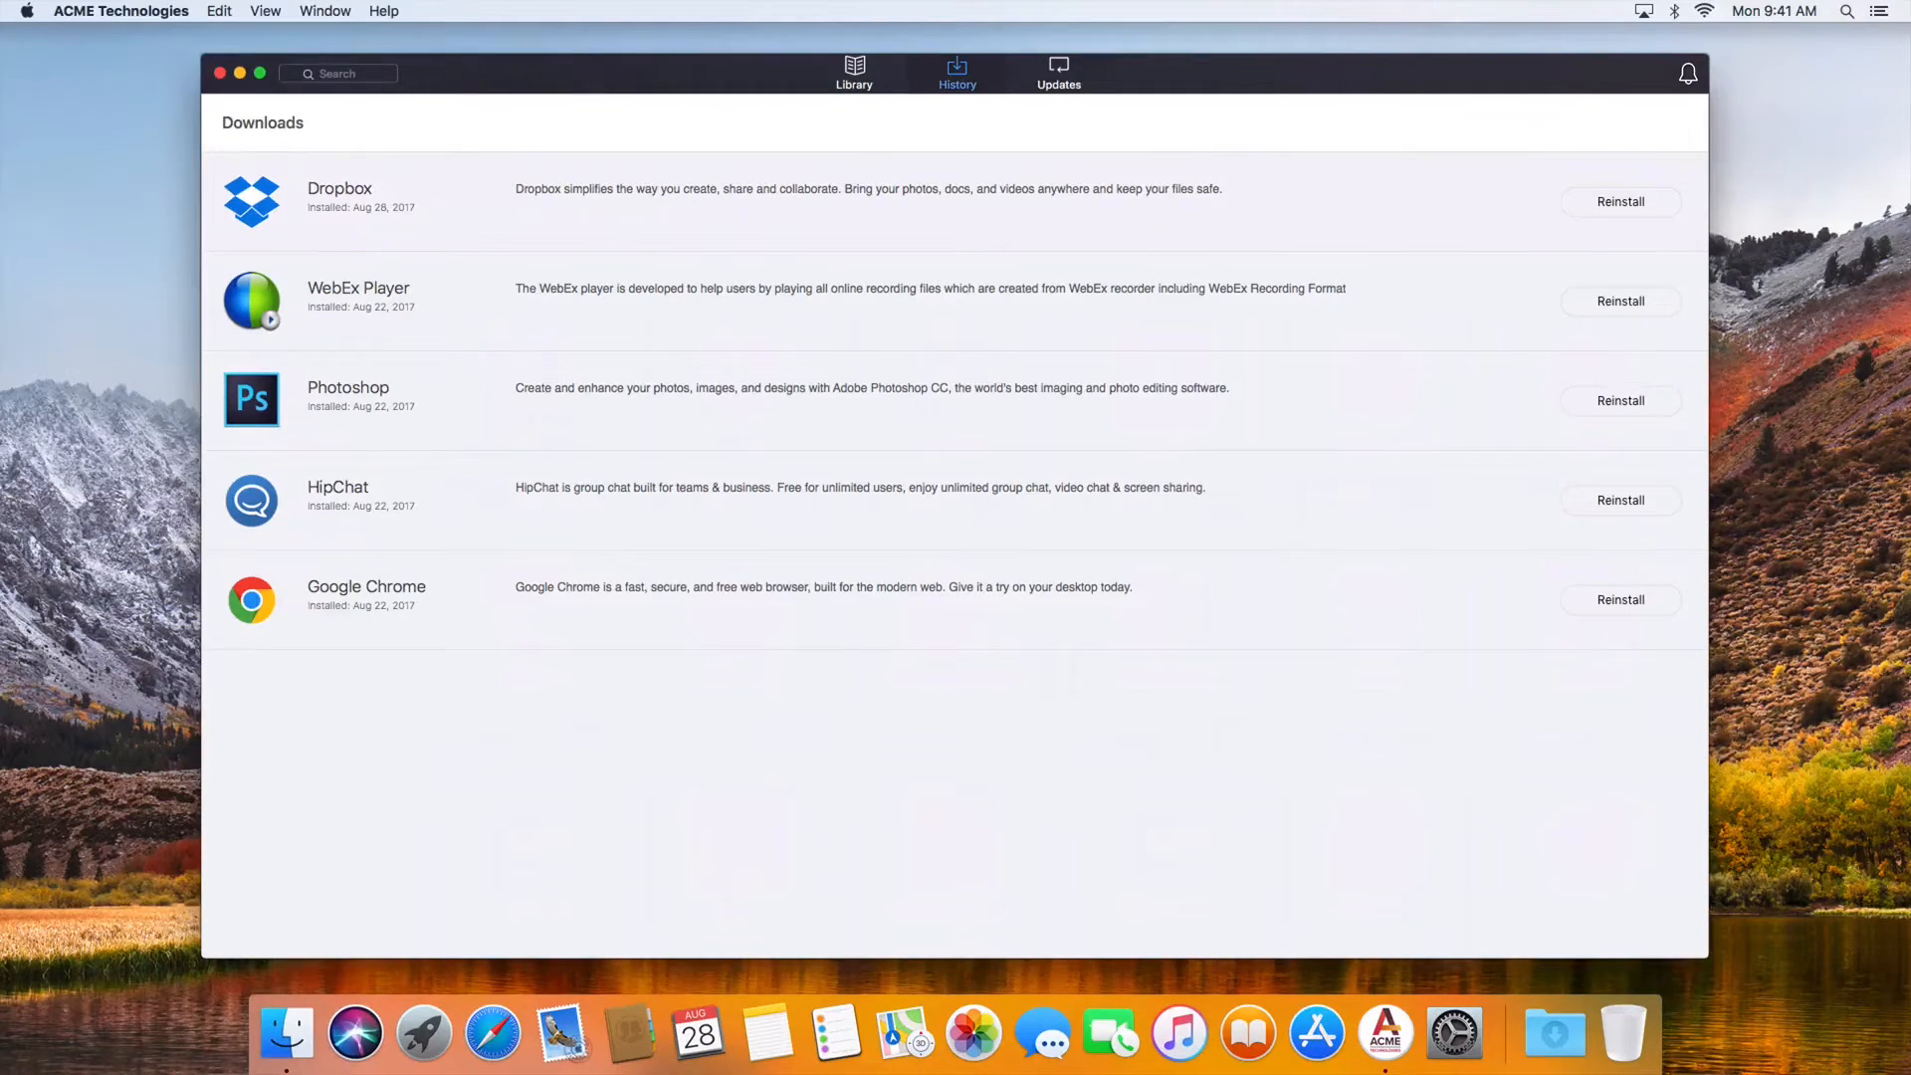
left_click(855, 73)
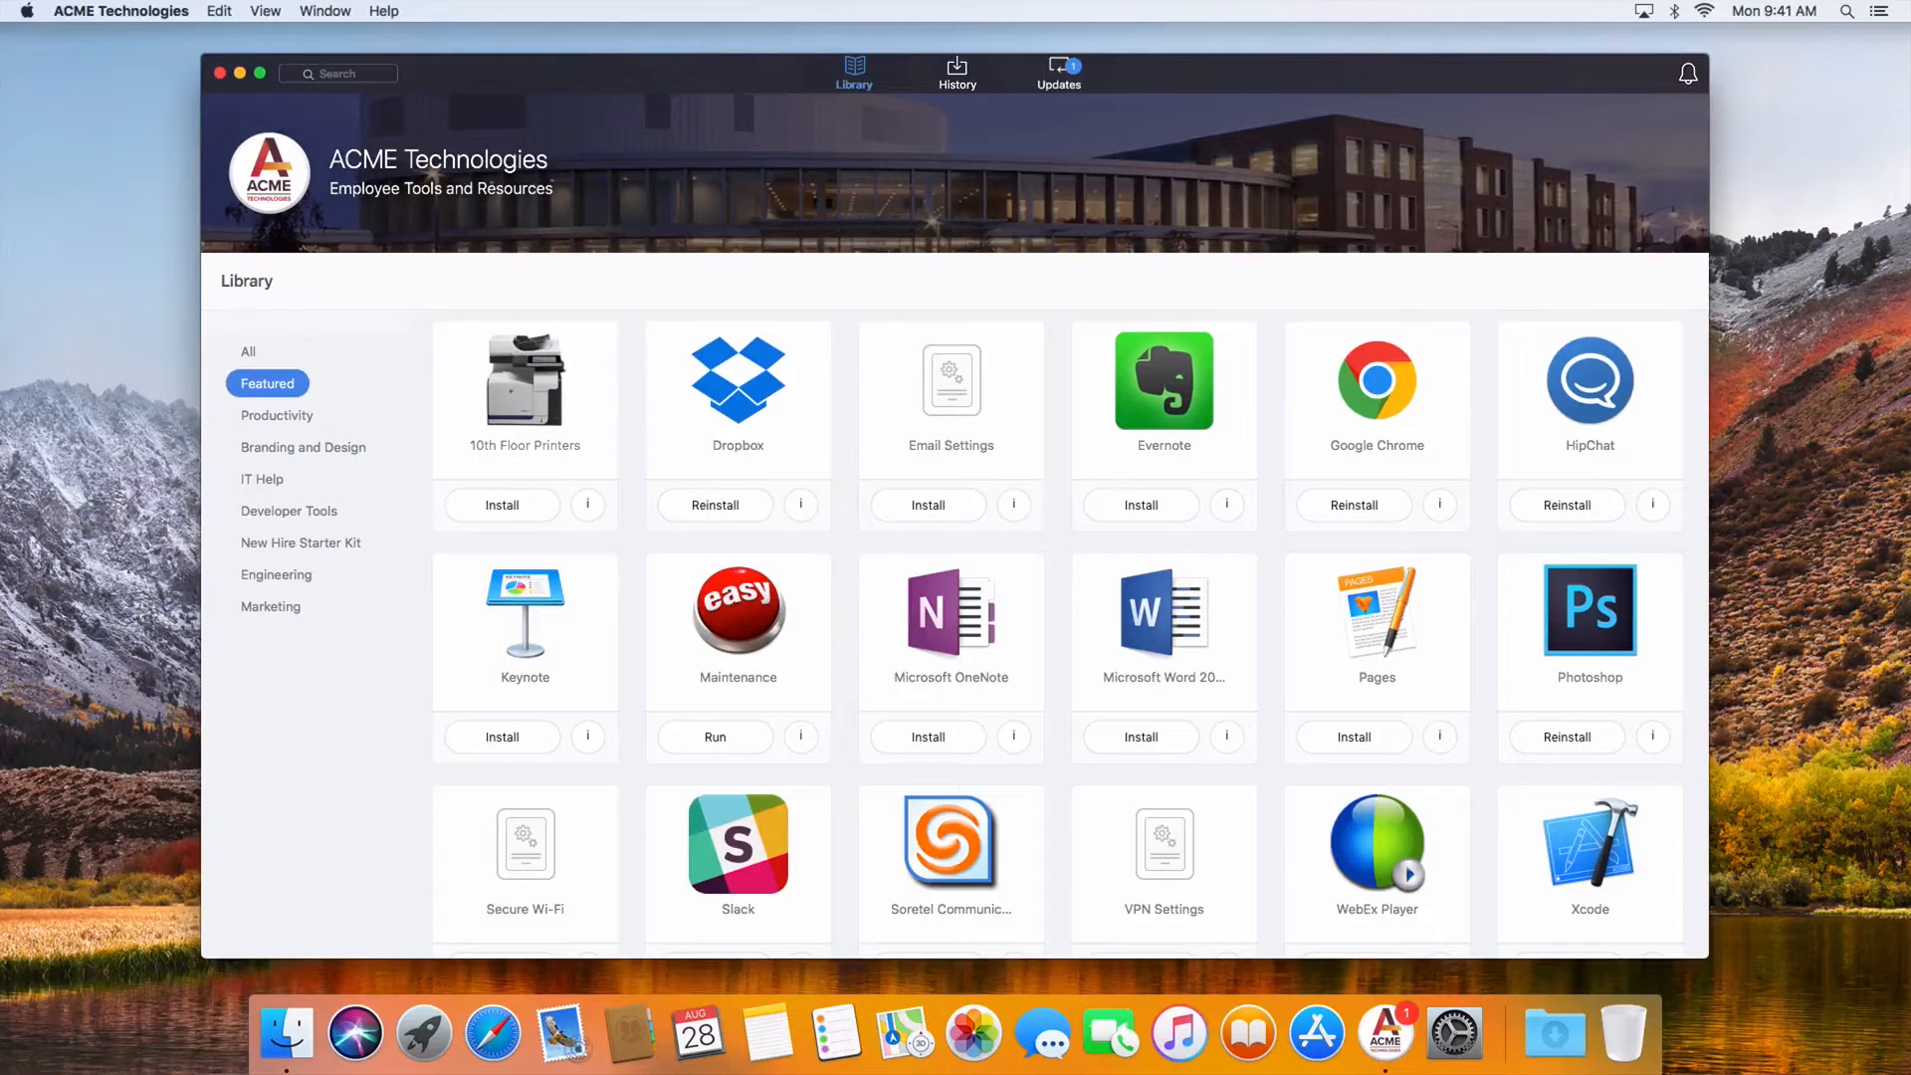
- Update Google Chrome from the Updates tab, then view the History tab listing it
left_click(1689, 71)
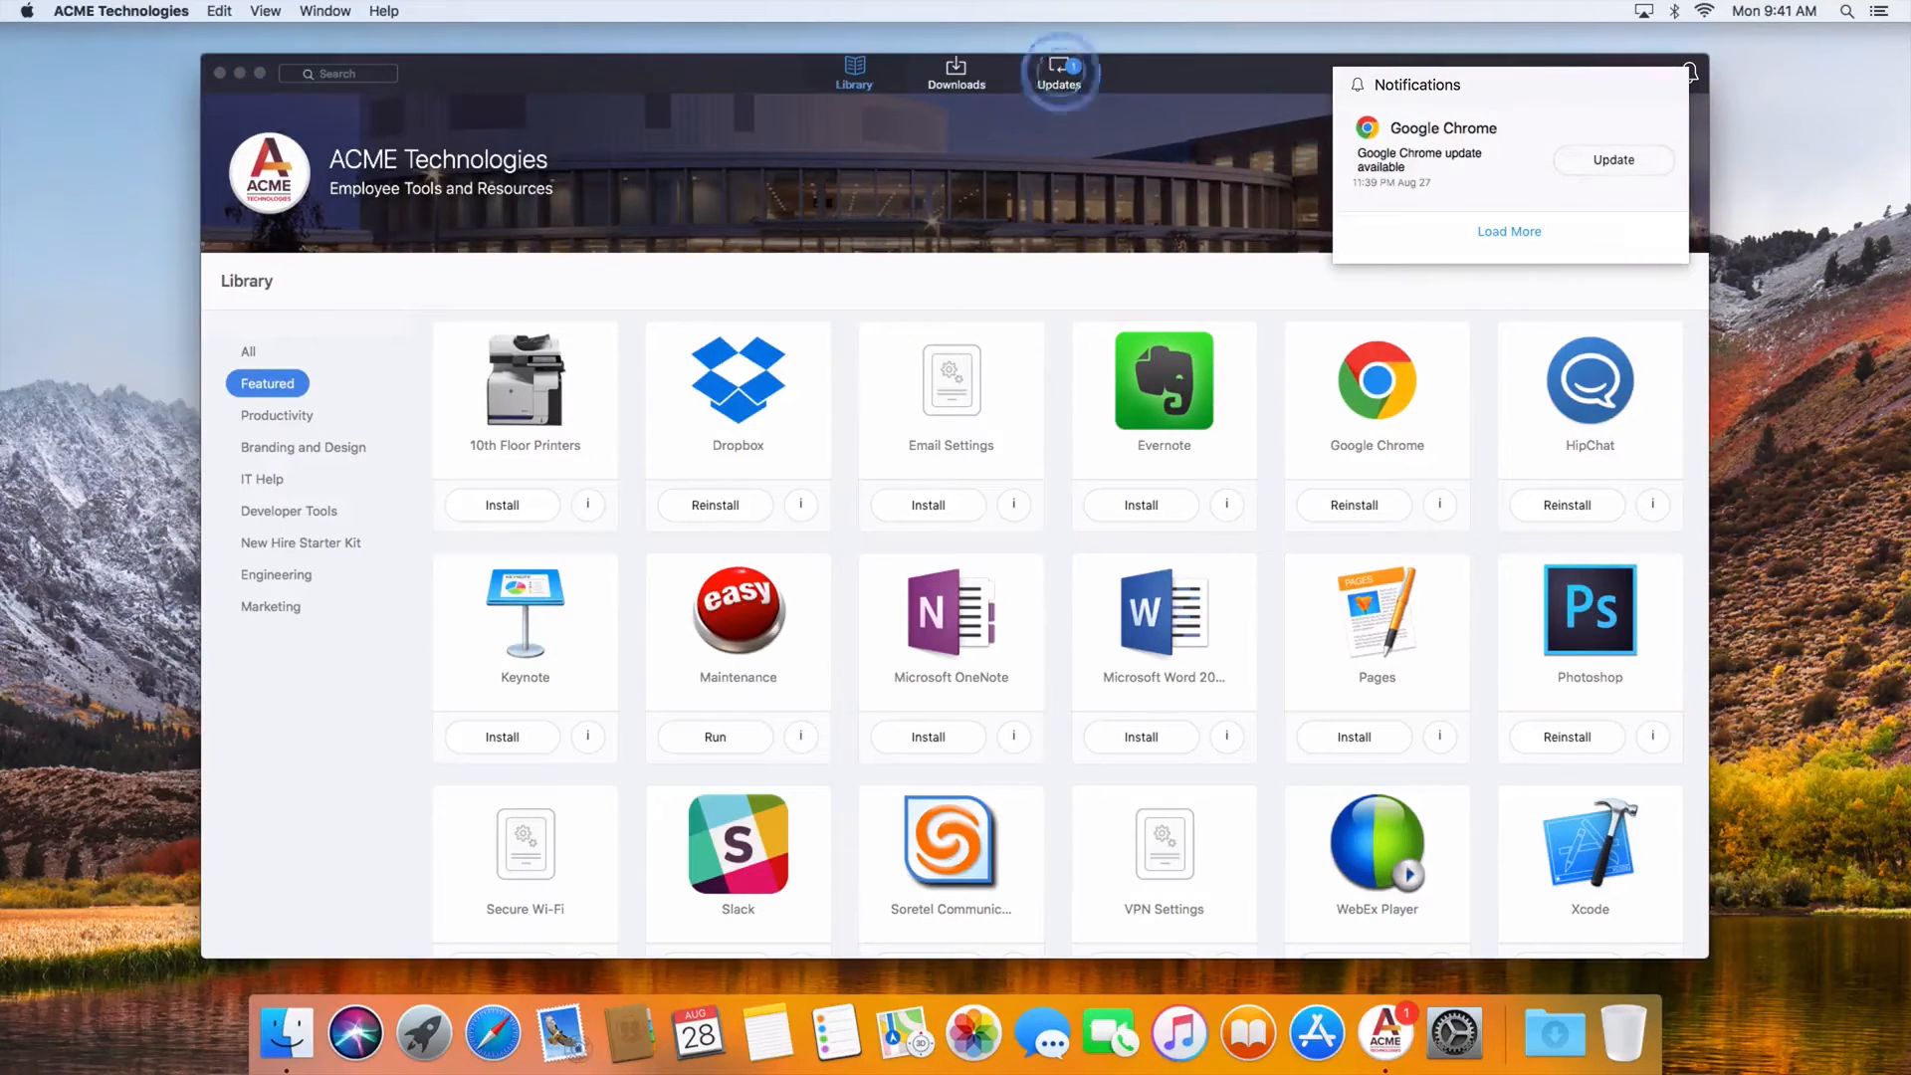
left_click(1058, 71)
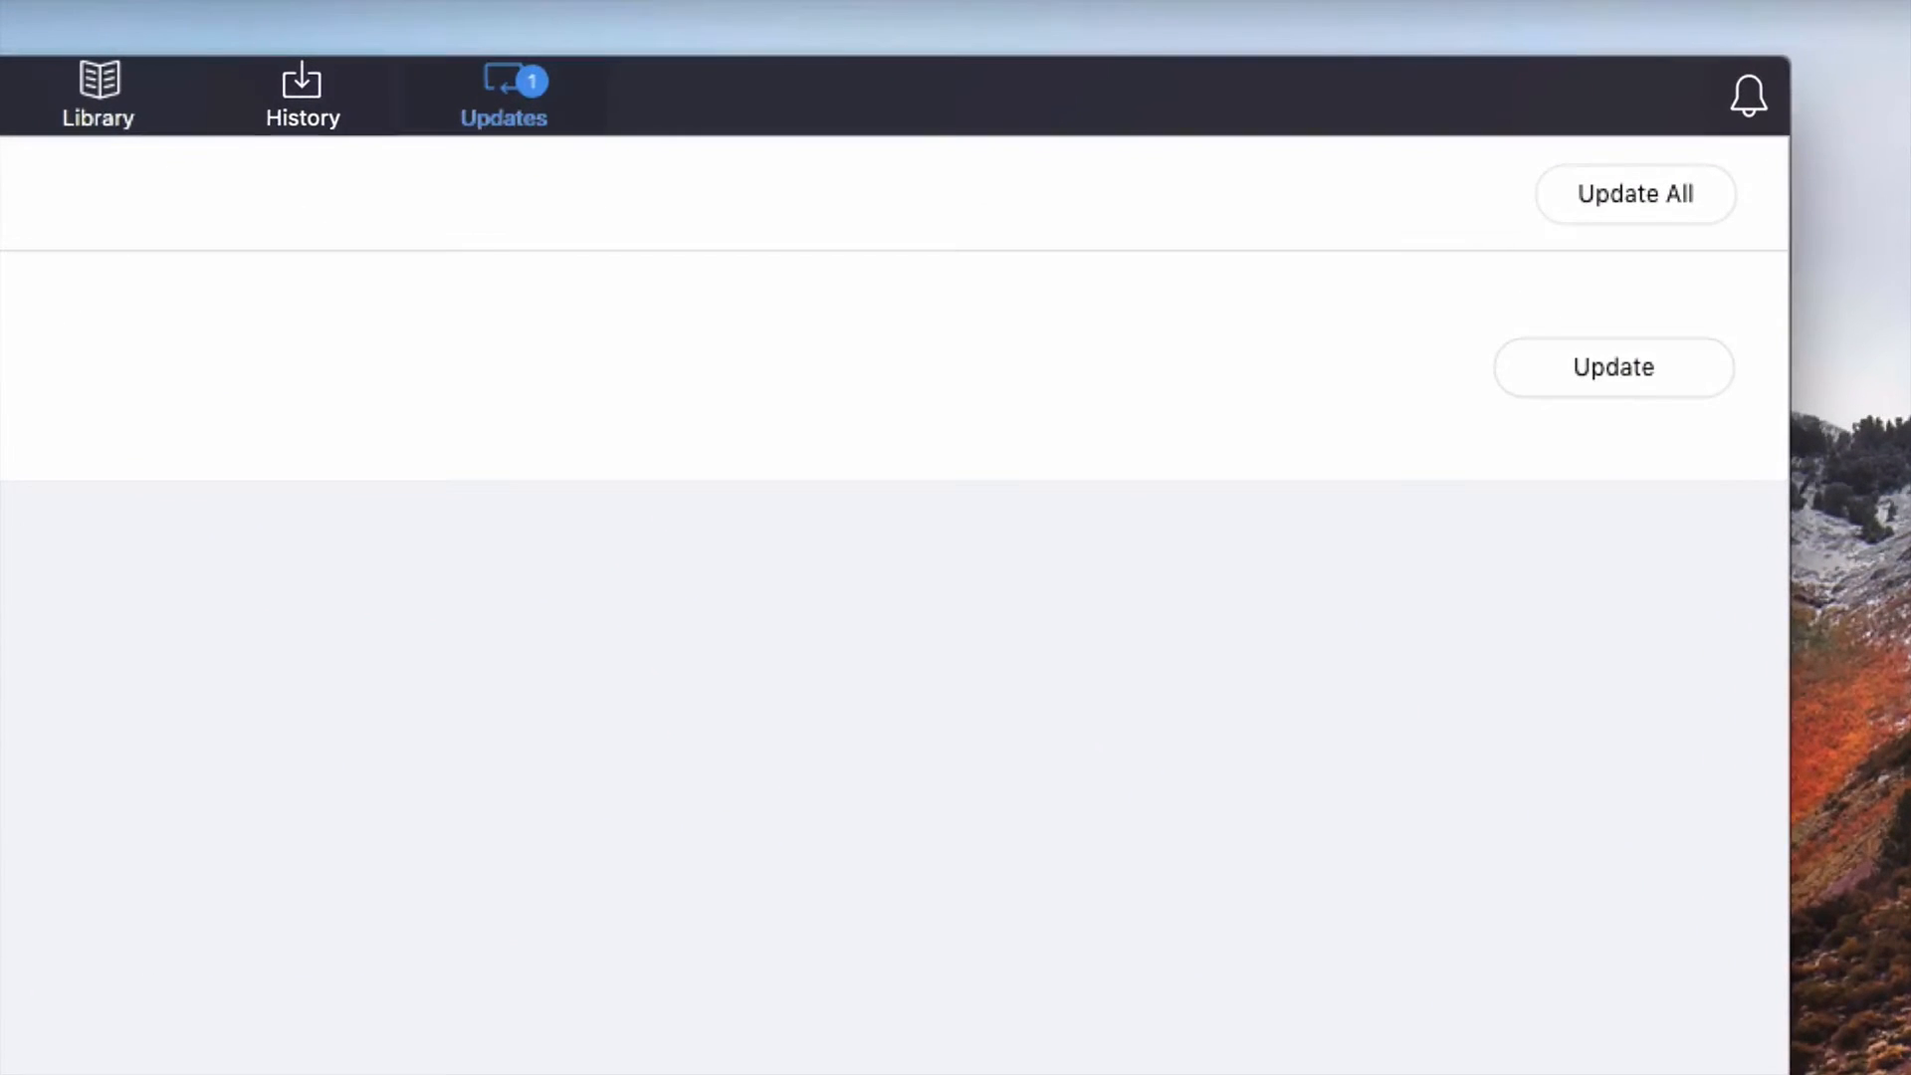
left_click(1612, 367)
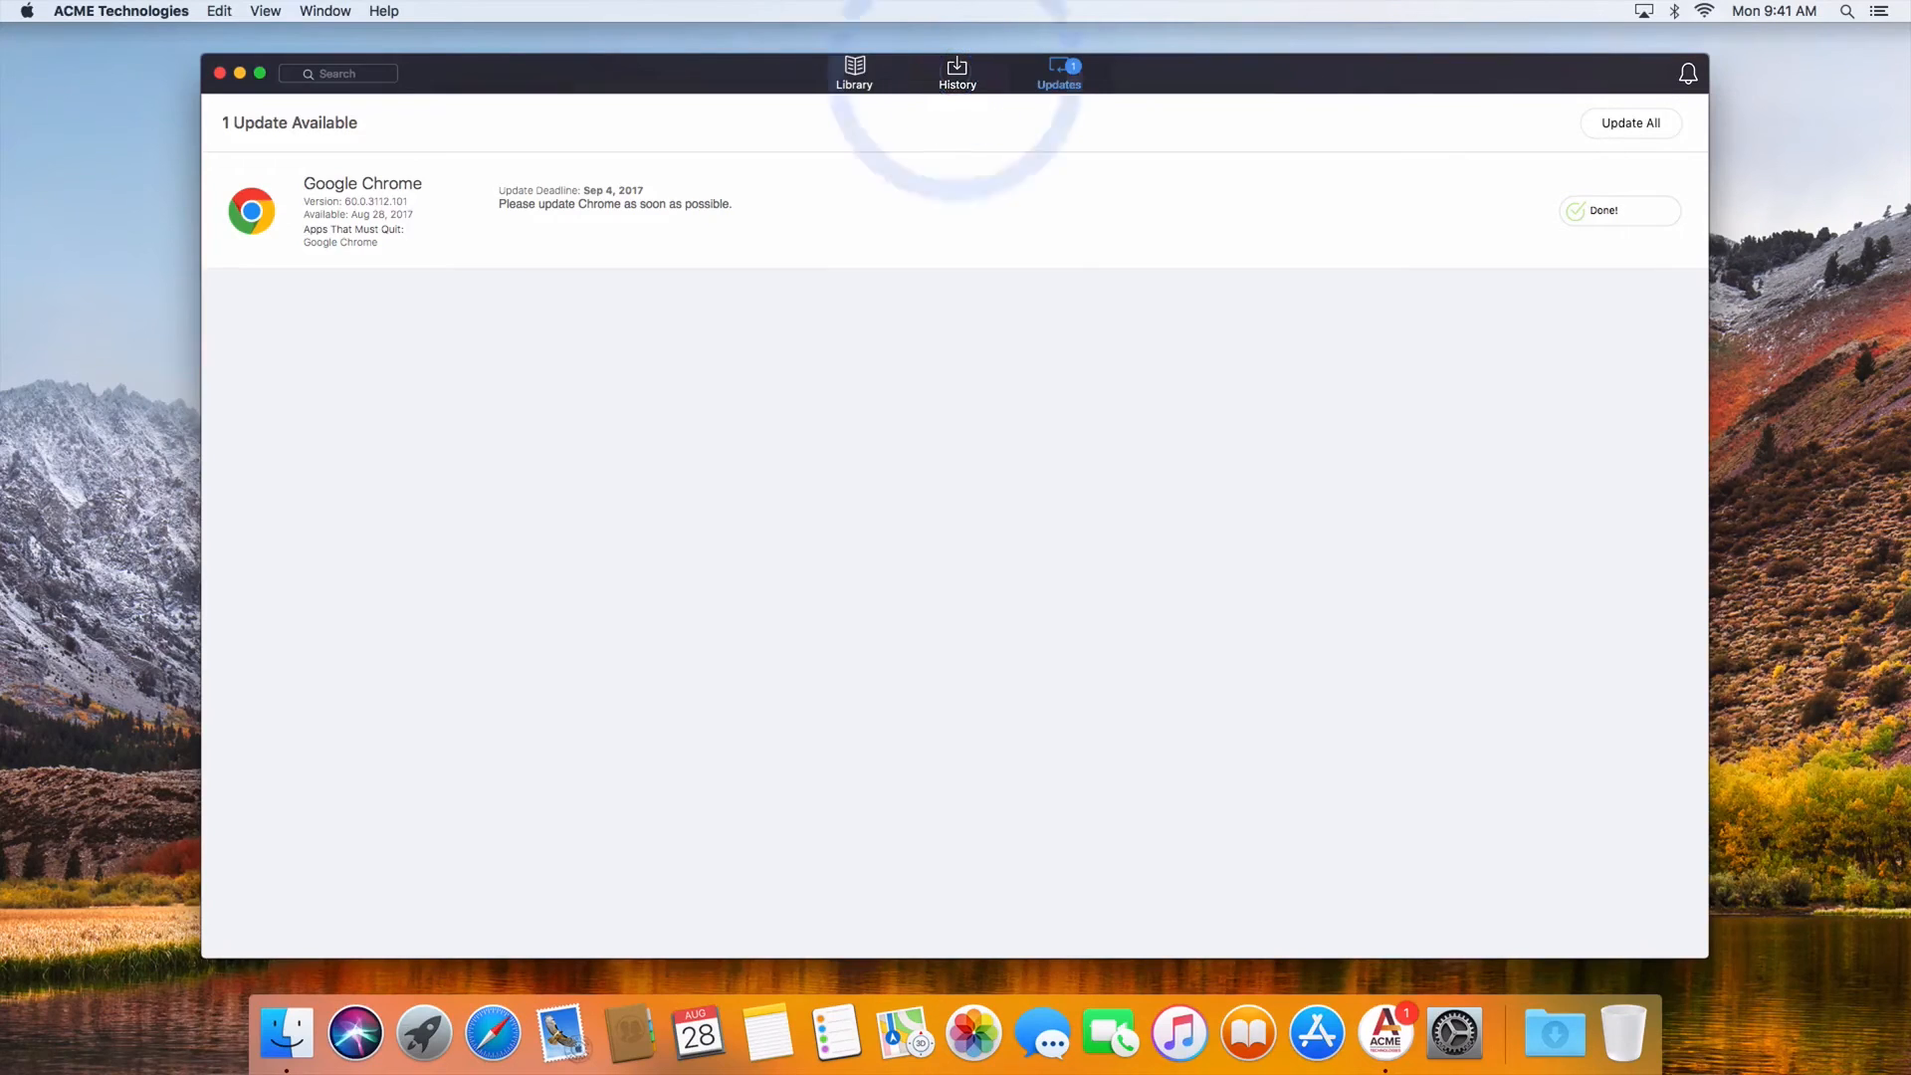
left_click(957, 71)
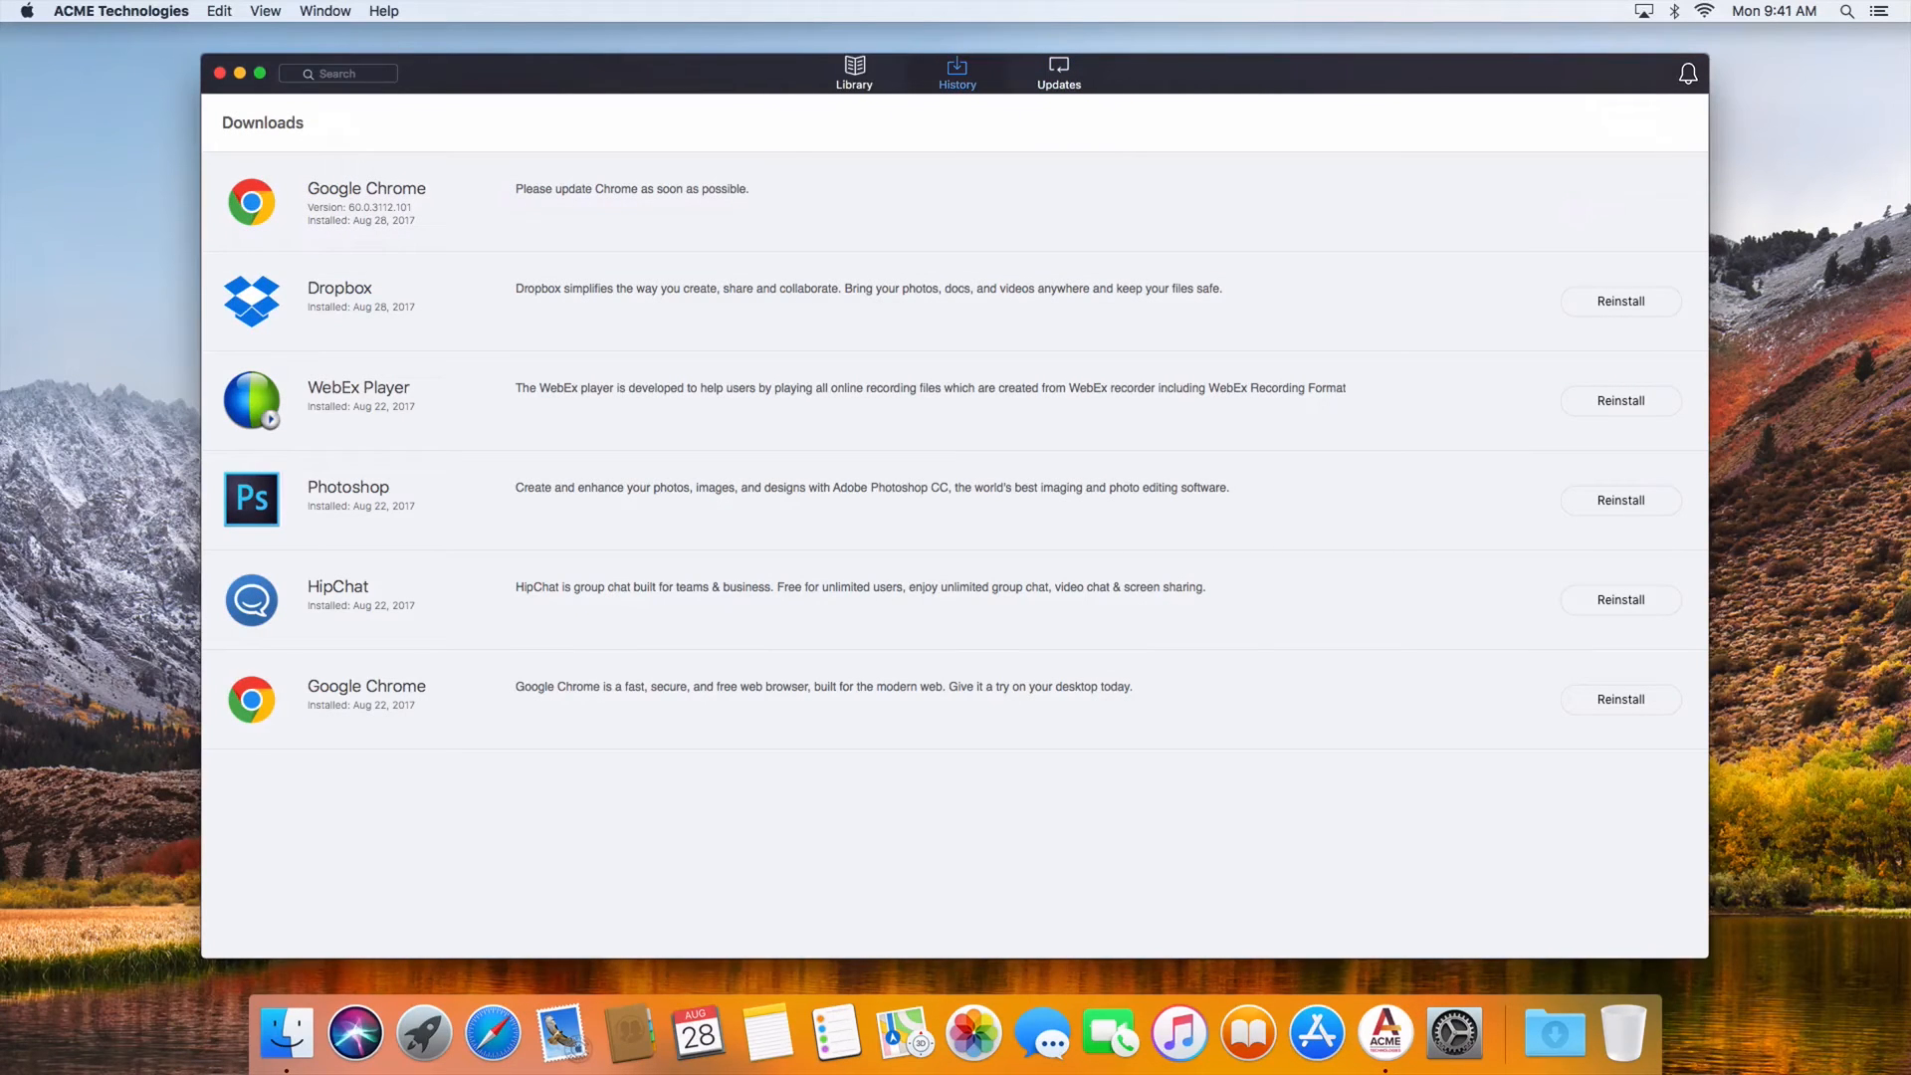
- Switch to the Library tab to see the featured apps
left_click(854, 71)
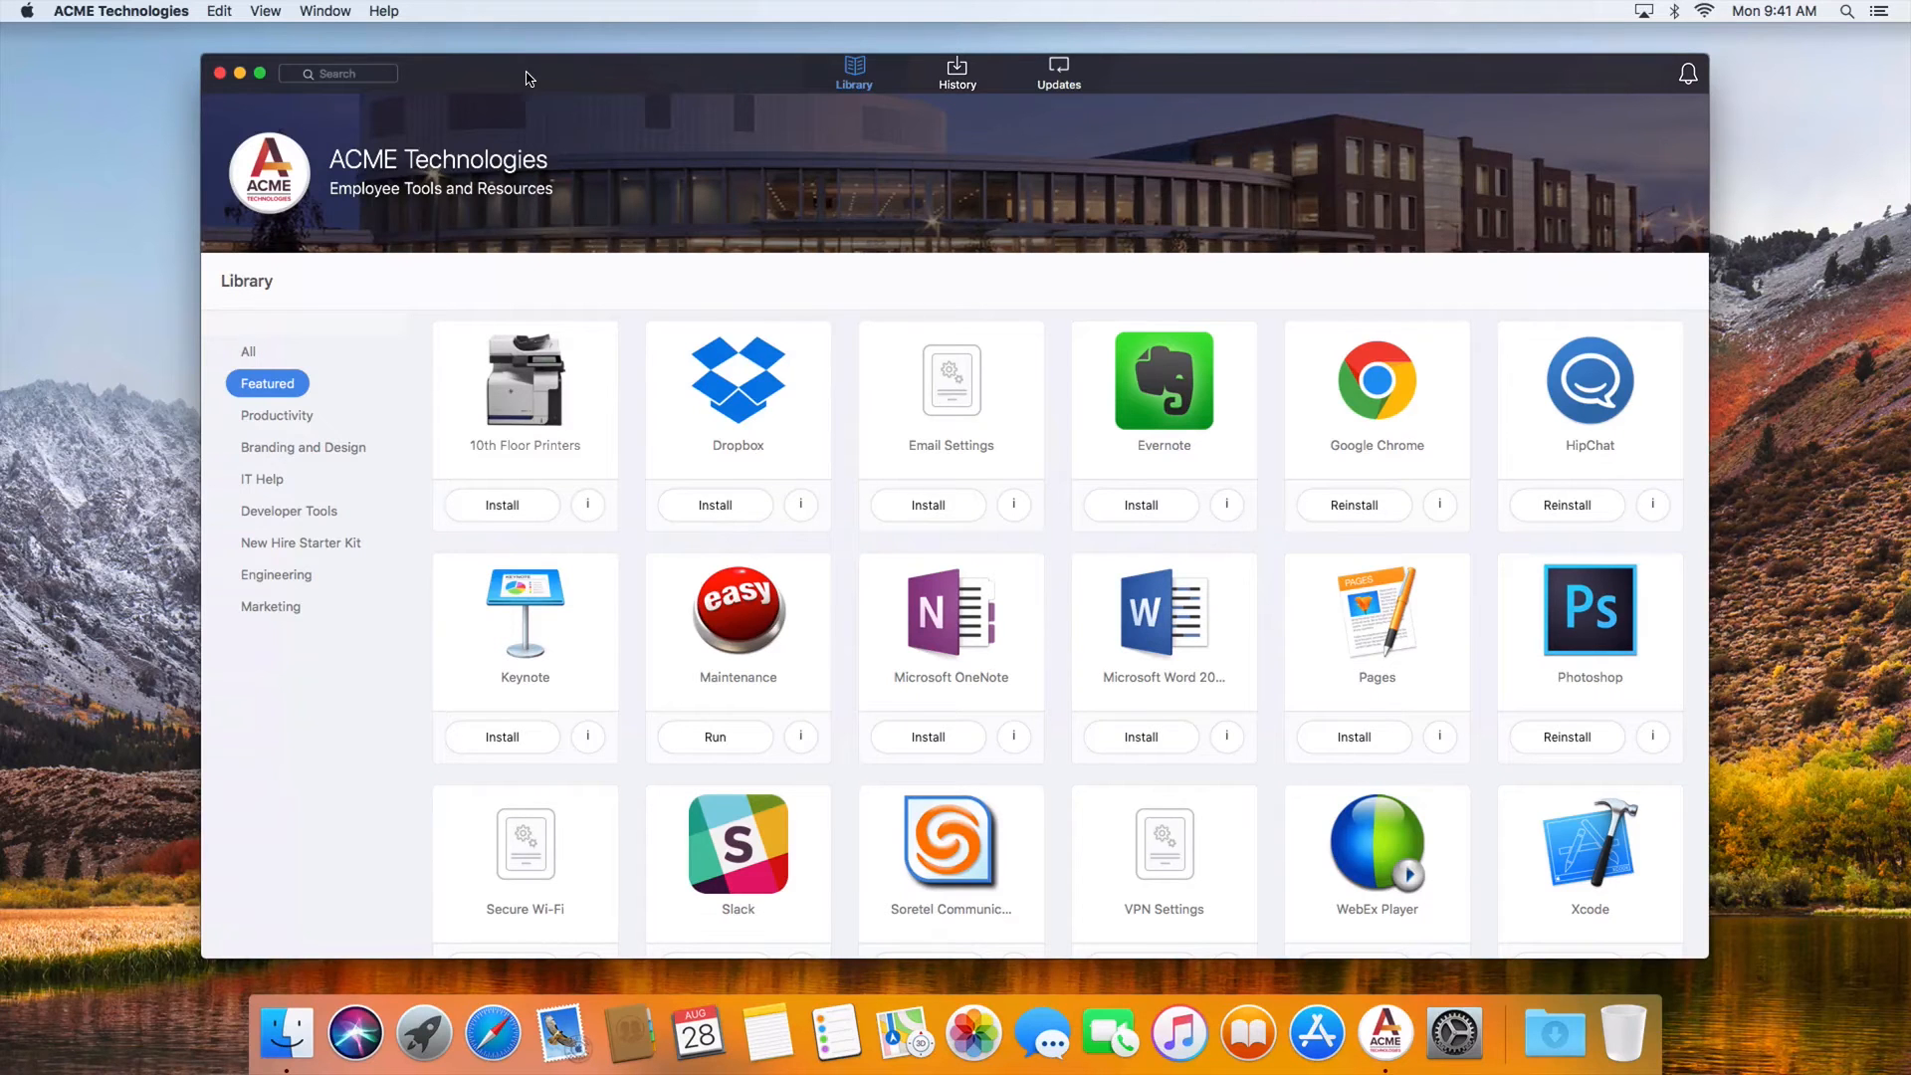